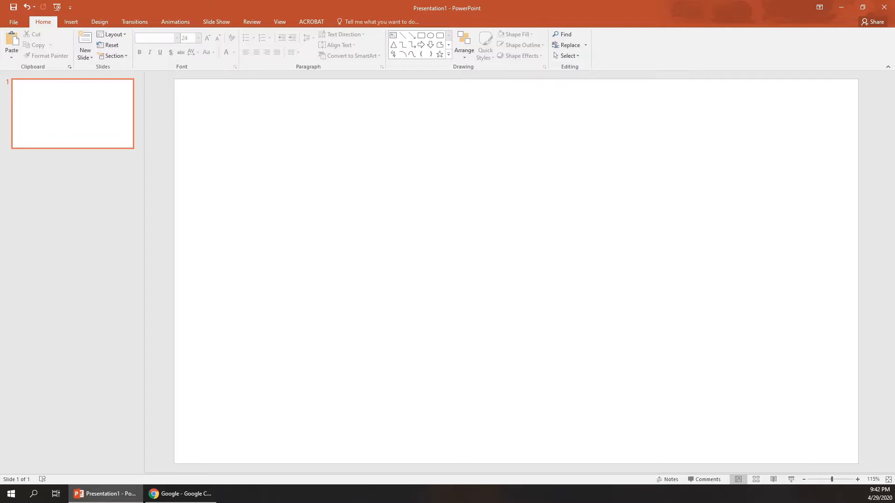
- Bring Google Chrome to the front to look up IguanaTeX
{"action": "left_click", "coordinate": [180, 495]}
{"action": "type", "text": "iguantex"}
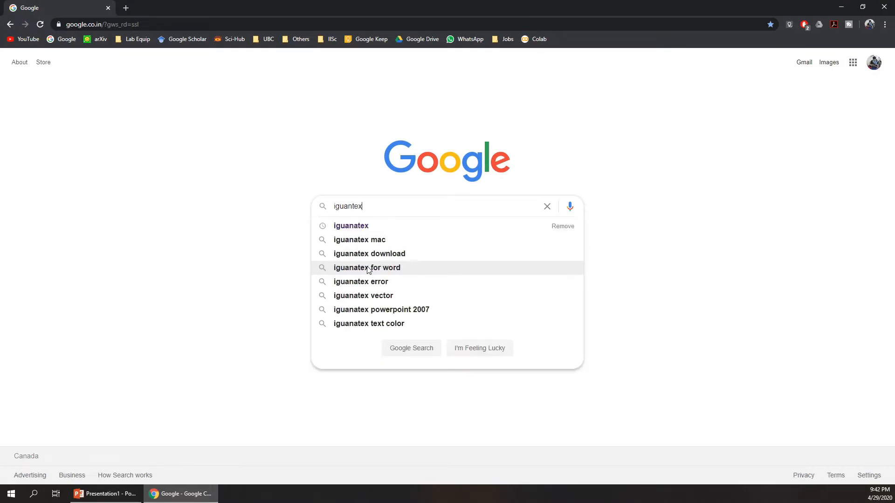
- Search Google for iguanatex and download the recommended IguanaTex v1.57 (.ppam) add-in
{"action": "left_click", "coordinate": [351, 225]}
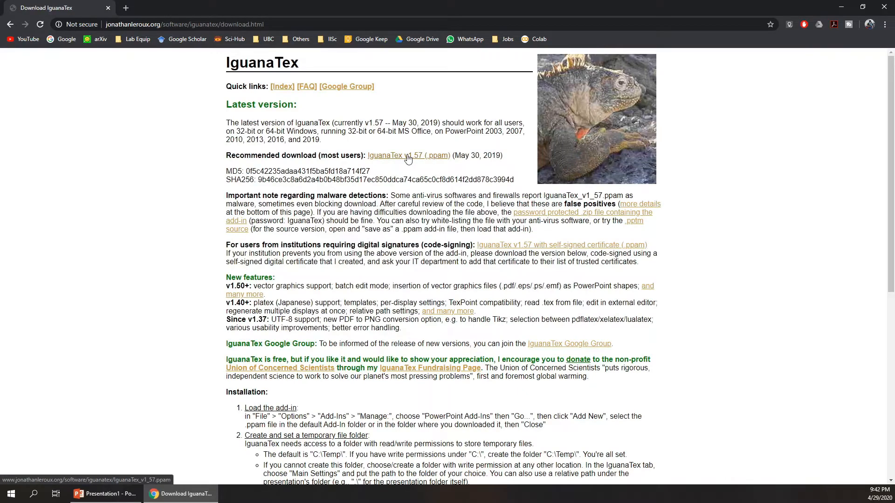
{"action": "left_click", "coordinate": [408, 156]}
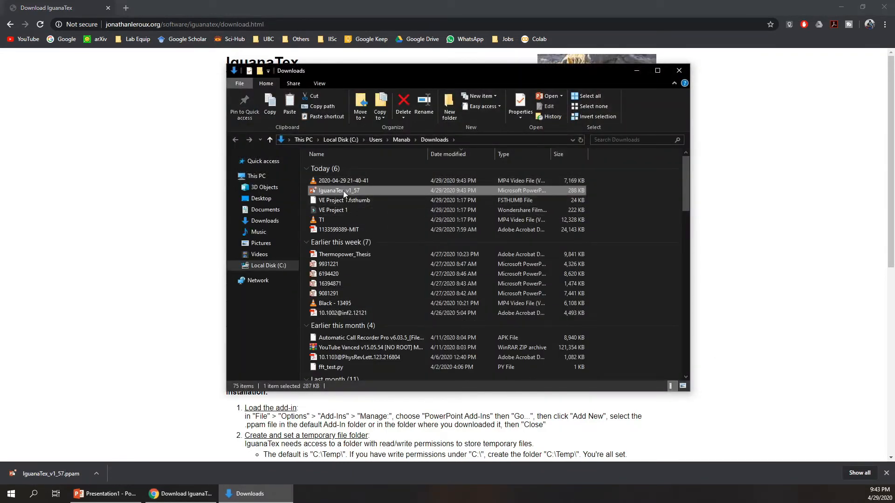
{"action": "mouse_move", "coordinate": [291, 296]}
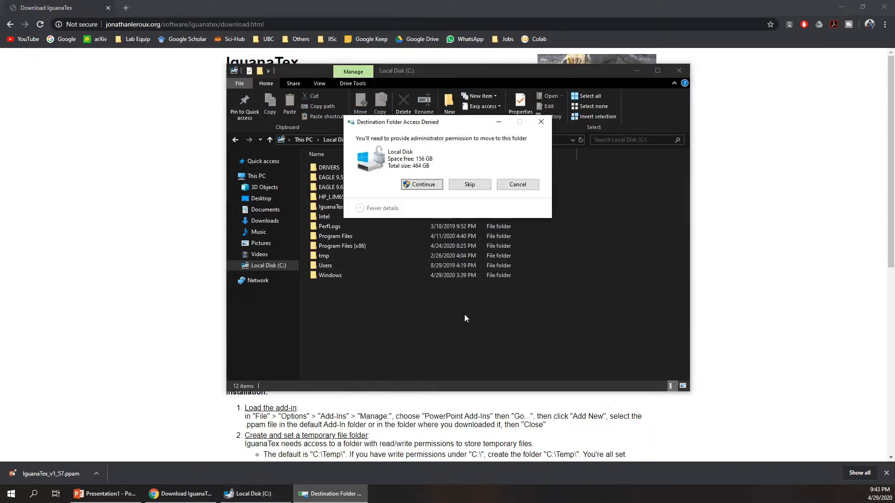
- Approve moving IguanaTex_v1_57 into Local Disk (C:), close Explorer and return to PowerPoint
{"action": "left_click", "coordinate": [422, 185]}
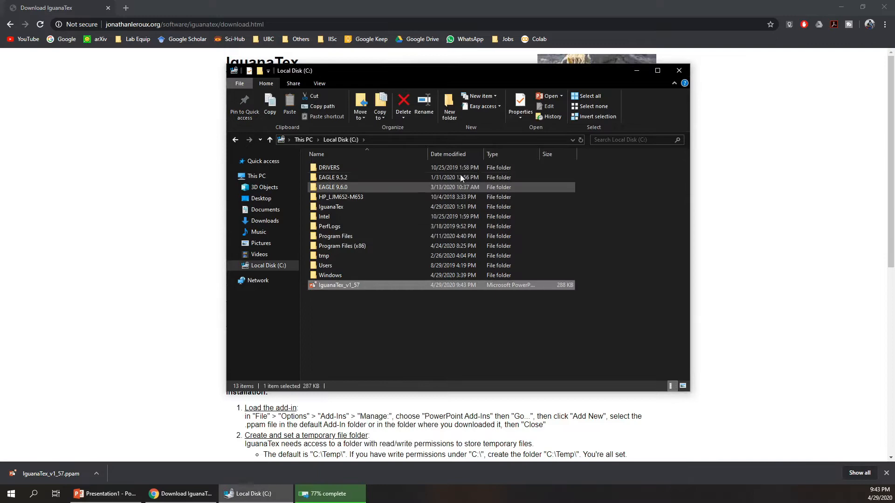
{"action": "left_click", "coordinate": [679, 70]}
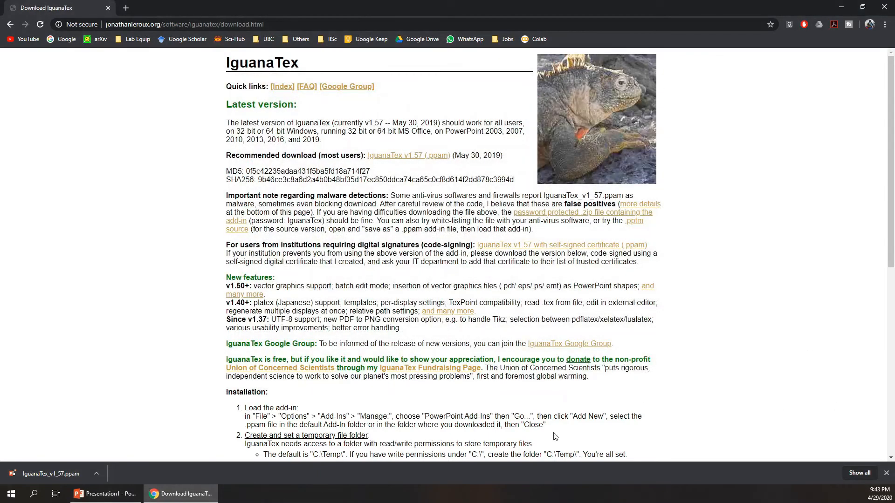
{"action": "left_click", "coordinate": [105, 494]}
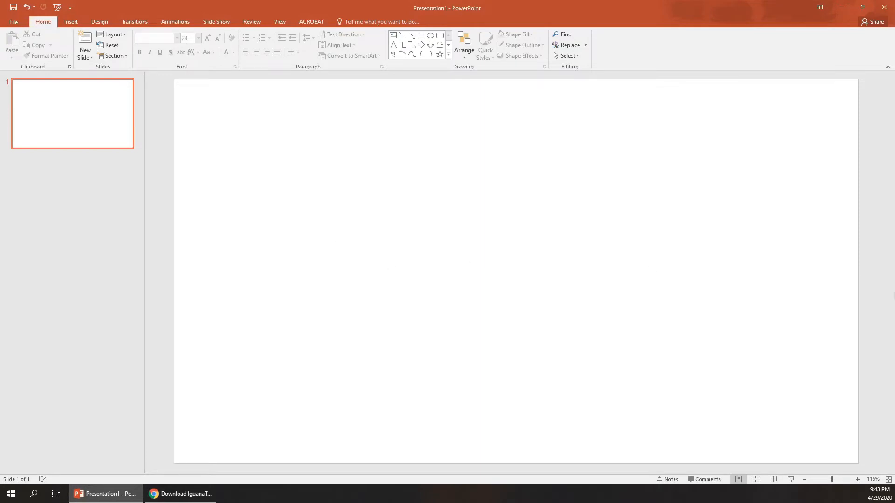
- In PowerPoint Options > Add-ins, choose PowerPoint Add-ins as the type to manage
{"action": "left_click", "coordinate": [13, 22]}
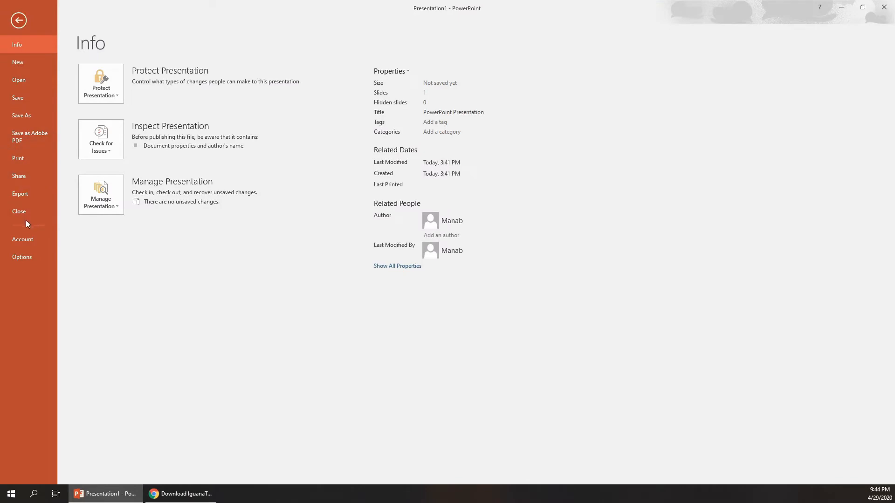
{"action": "left_click", "coordinate": [19, 19]}
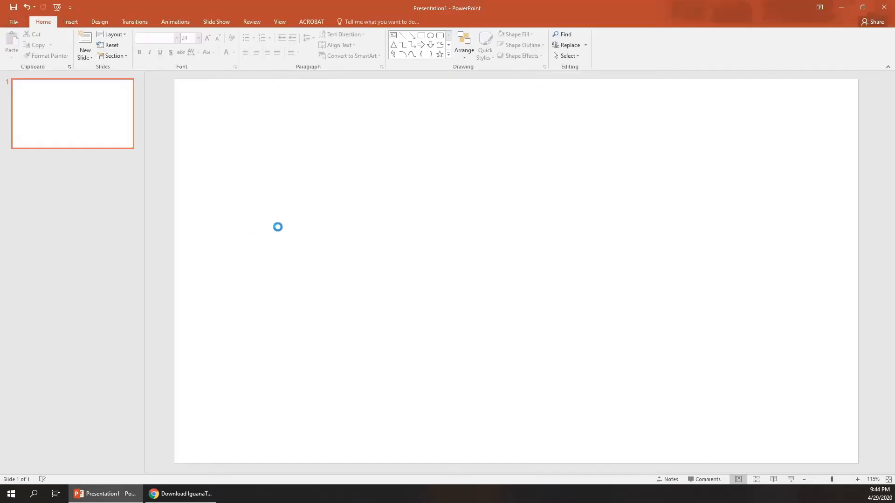
{"action": "left_click", "coordinate": [193, 265]}
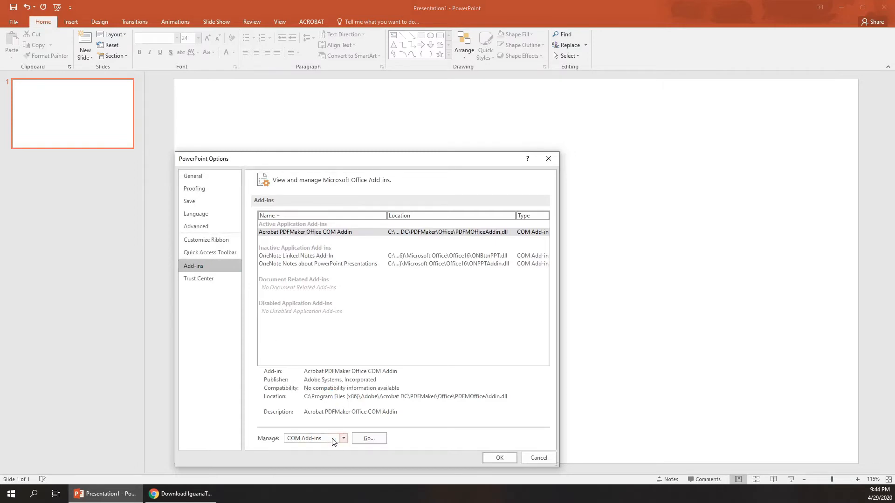
{"action": "left_click", "coordinate": [343, 438]}
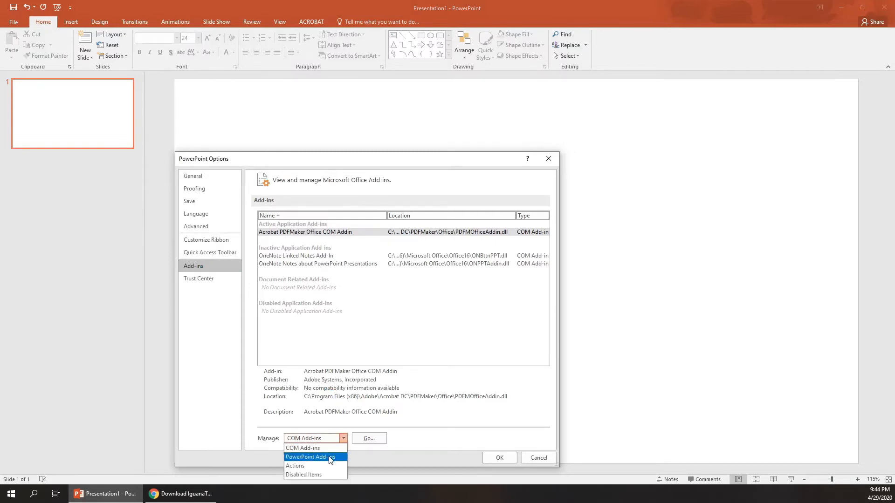
{"action": "left_click", "coordinate": [314, 457]}
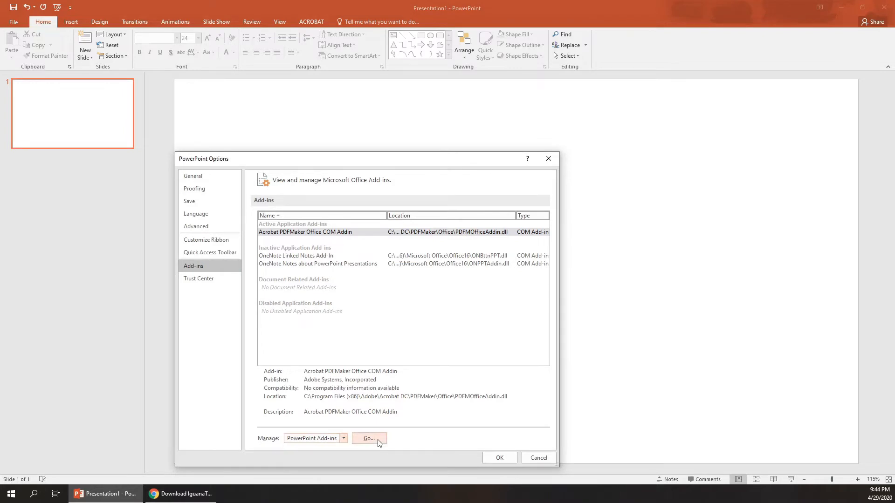
- Load the IguanaTex_v1_57 add-in from C: with macros enabled and close the Add-ins dialog
{"action": "left_click", "coordinate": [370, 438]}
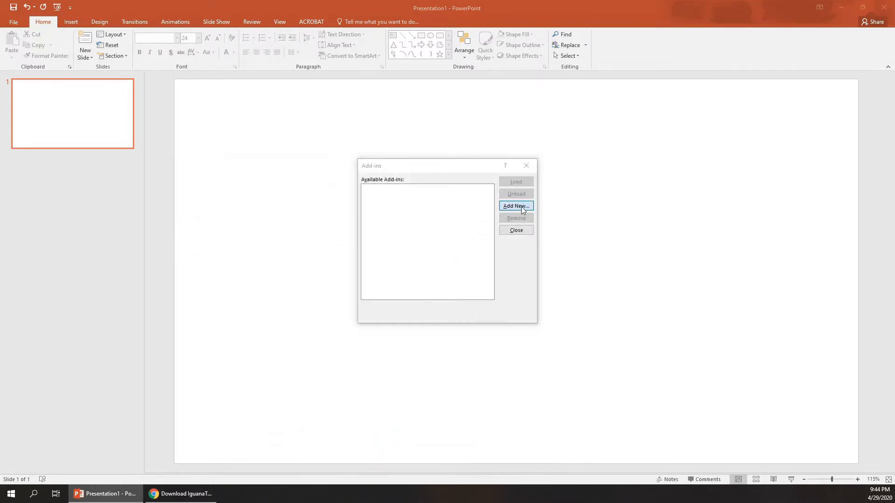
{"action": "left_click", "coordinate": [516, 206]}
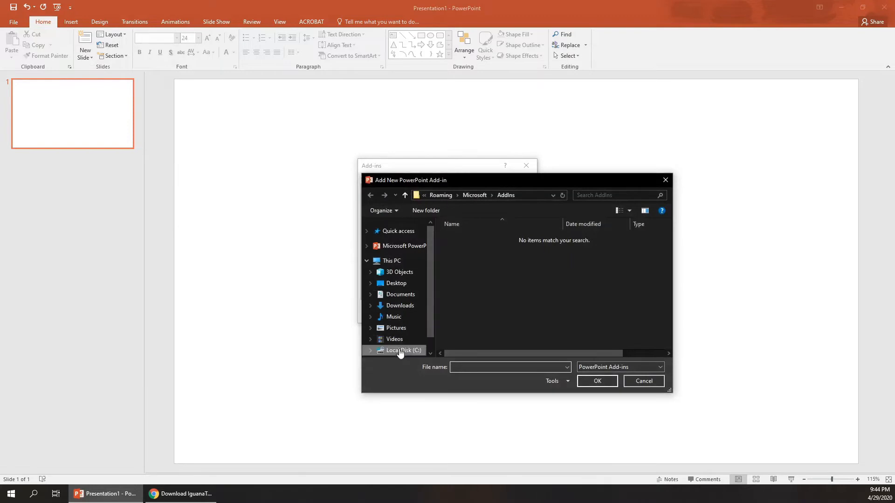
{"action": "left_click", "coordinate": [403, 351]}
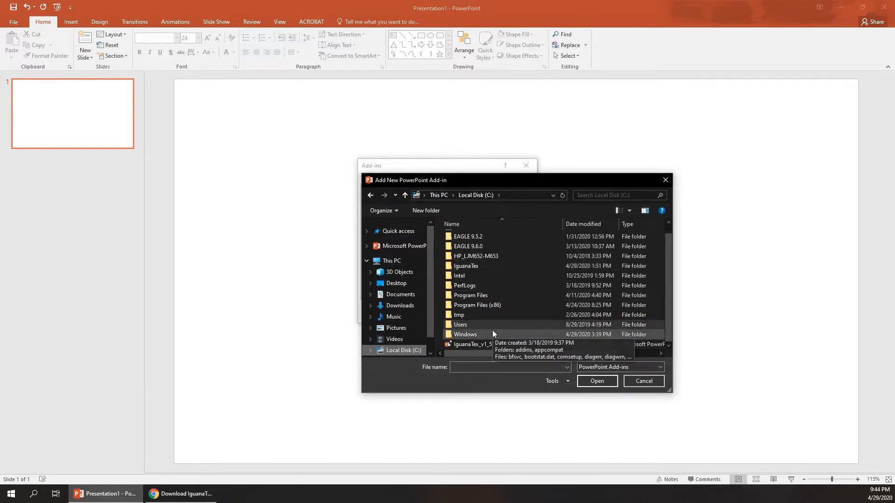
{"action": "left_click", "coordinate": [468, 344]}
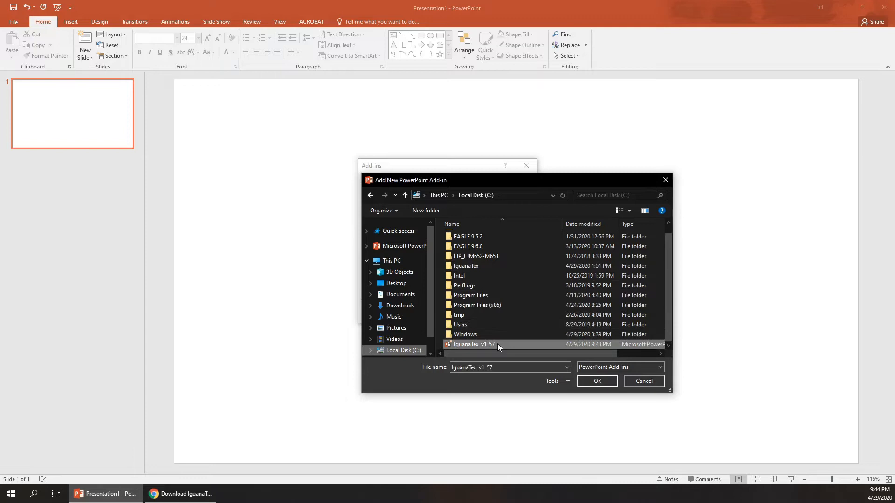
{"action": "left_click", "coordinate": [596, 381]}
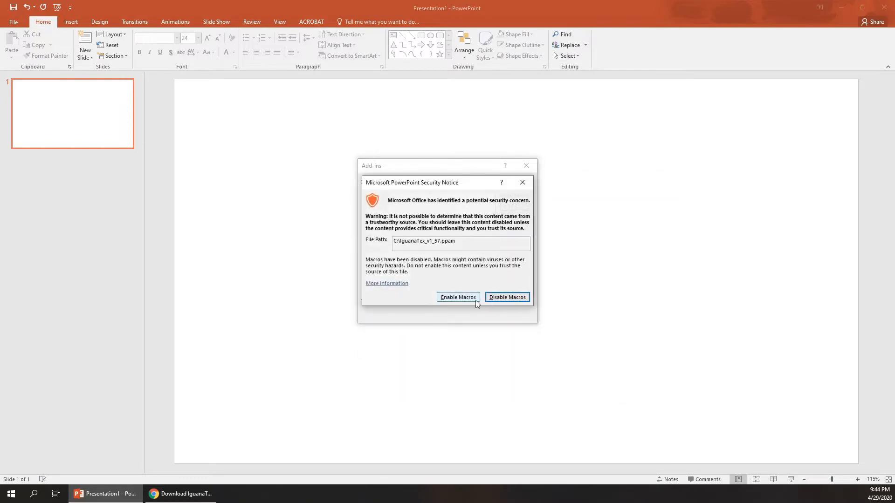
{"action": "left_click", "coordinate": [458, 297]}
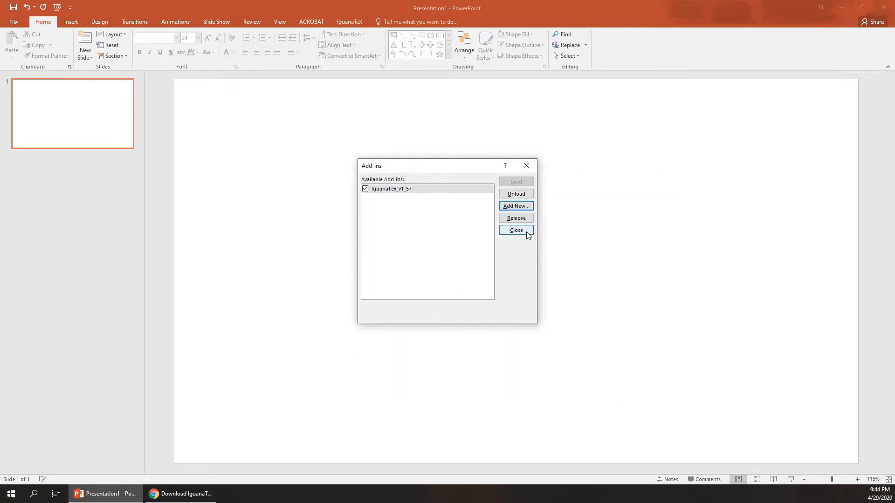
{"action": "left_click", "coordinate": [516, 231]}
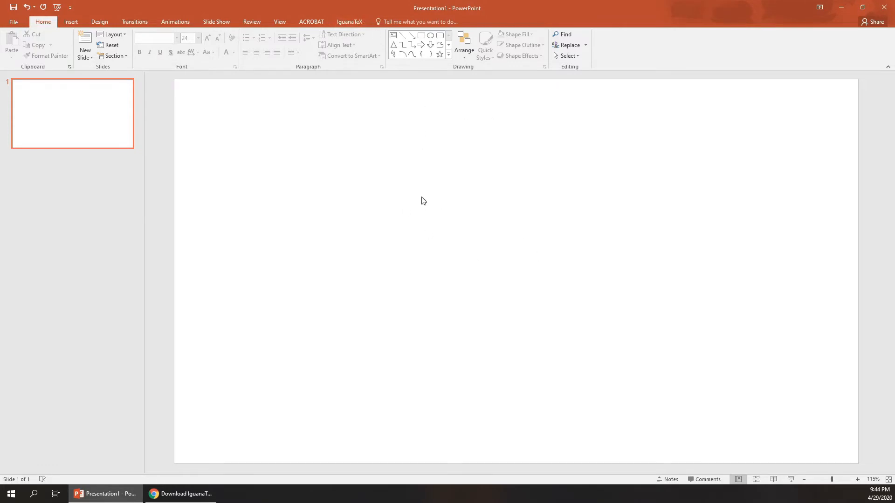
{"action": "mouse_move", "coordinate": [256, 115]}
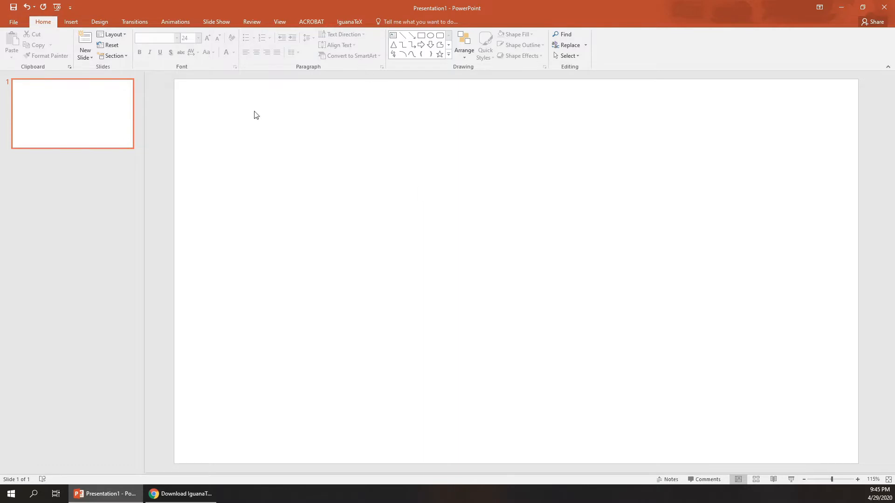
{"action": "mouse_move", "coordinate": [295, 28]}
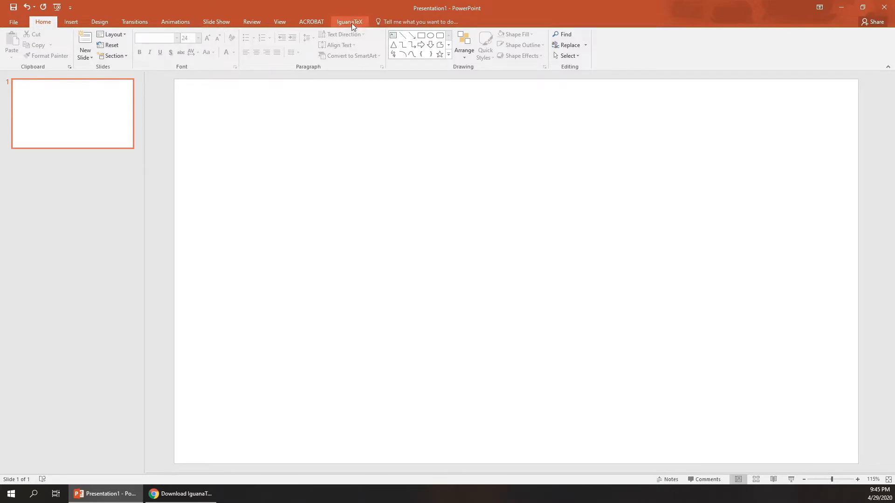
- Generate the IguanaTeX display $\alpha=\frac{\beta}{\gamma}$ at 35 pt onto the slide
{"action": "left_click", "coordinate": [349, 21]}
{"action": "type", "text": "$\\bet$"}
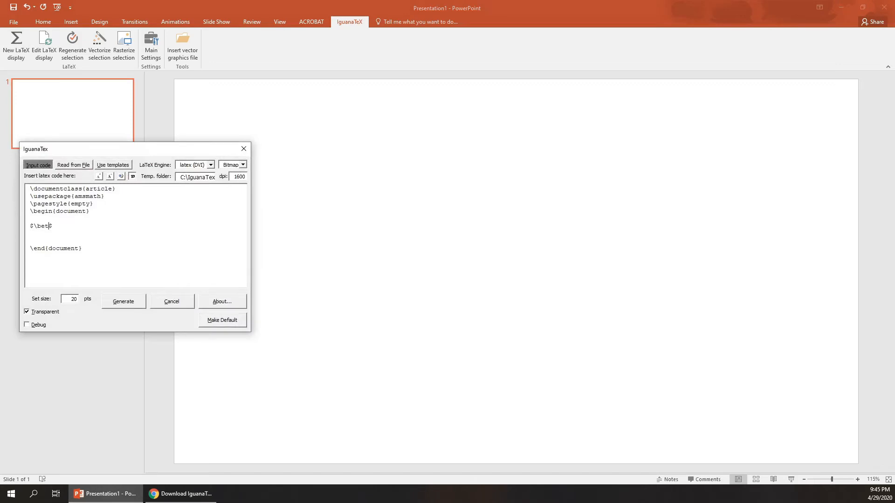
{"action": "key", "text": "BackSpace"}
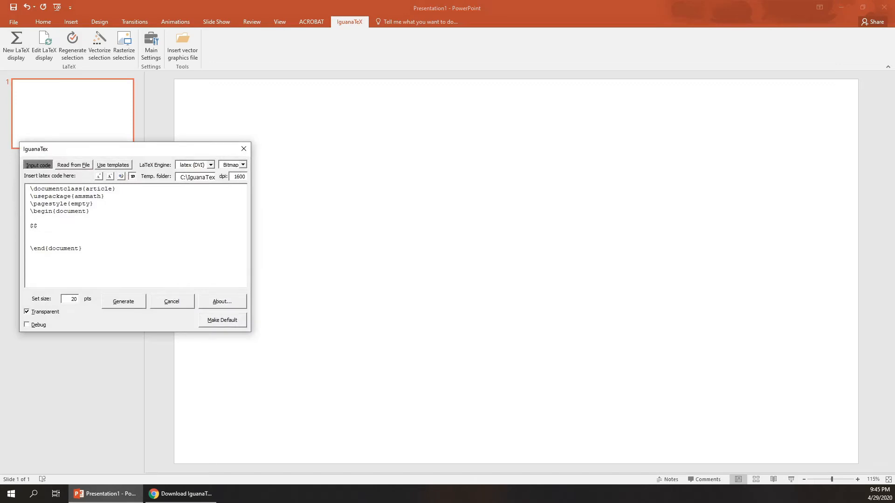
{"action": "type", "text": "\\alpha="}
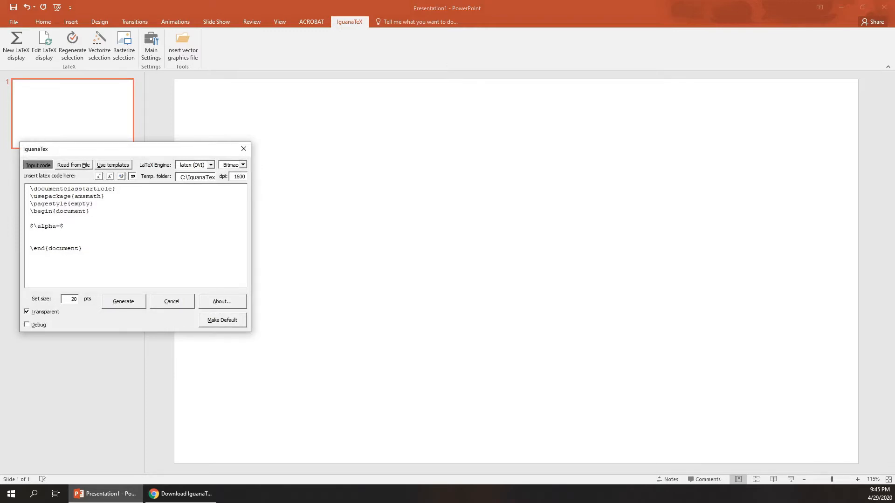
{"action": "type", "text": "\\frac{}"}
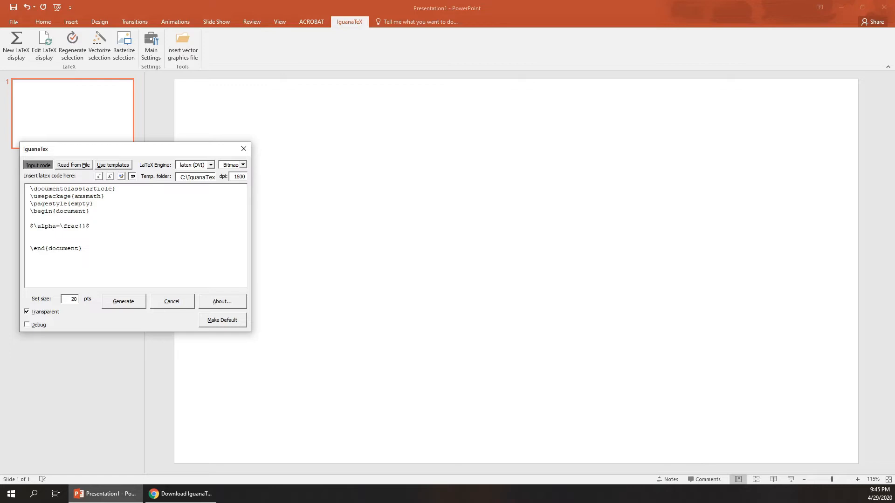
{"action": "type", "text": "\\beta"}
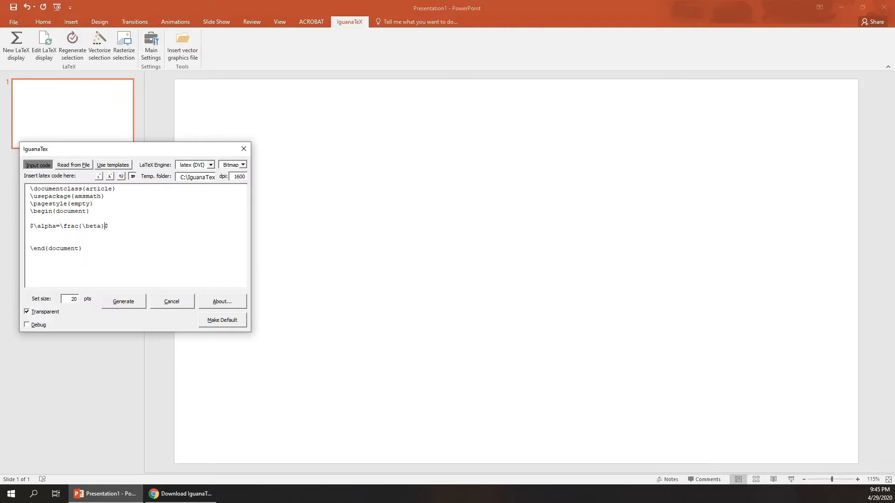
{"action": "type", "text": "$"}
{"action": "left_click", "coordinate": [70, 299]}
{"action": "type", "text": "35"}
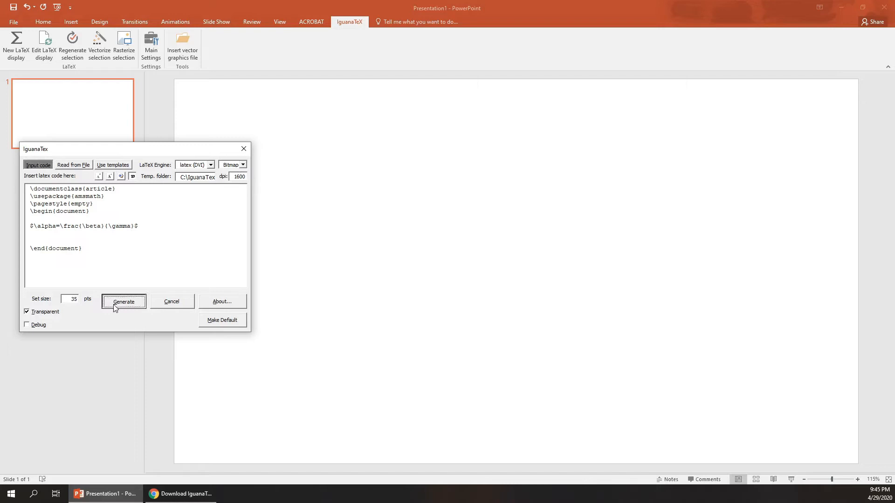
{"action": "left_click", "coordinate": [123, 301]}
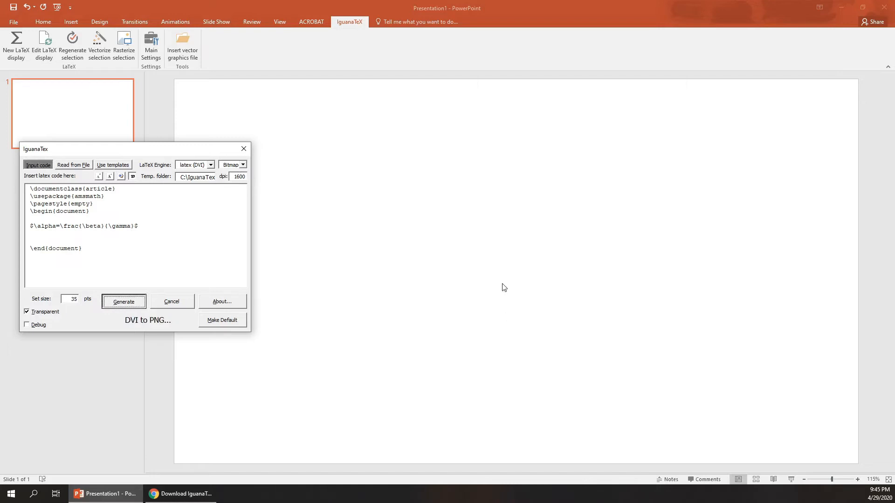
{"action": "left_click", "coordinate": [123, 301]}
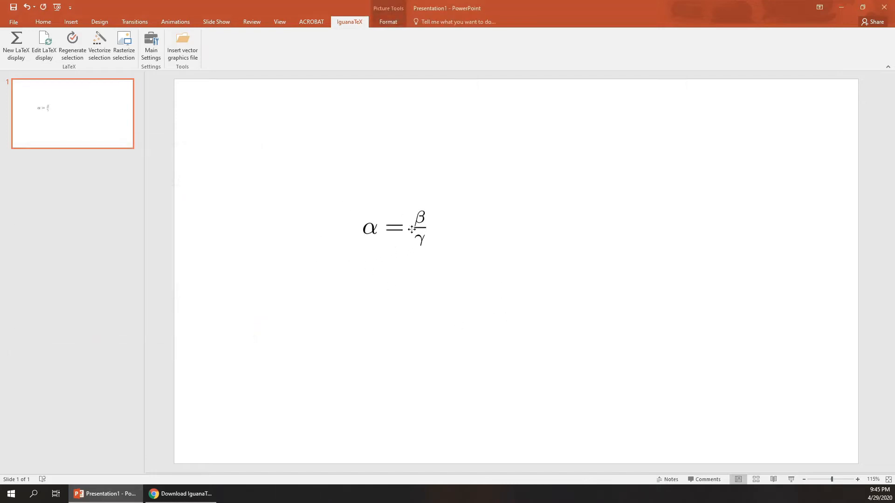
- Select the α = β/γ equation and bring up its LaTeX code for editing
{"action": "left_click", "coordinate": [498, 254]}
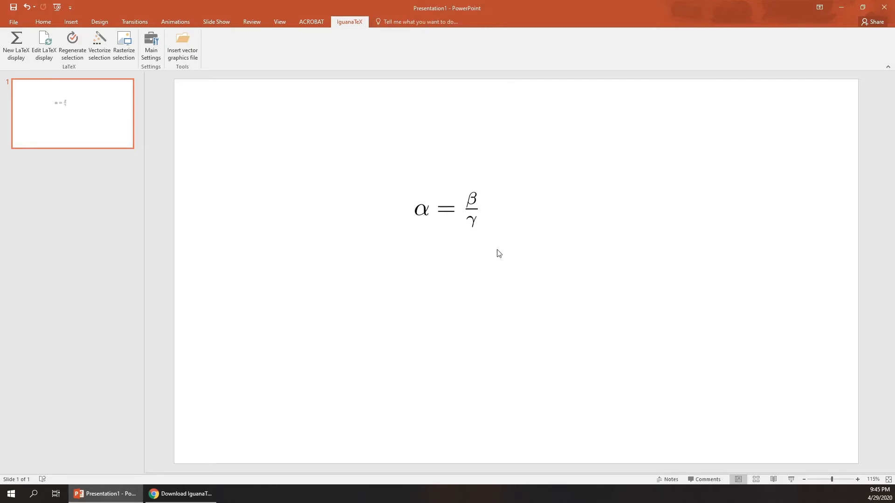
{"action": "left_click", "coordinate": [448, 209]}
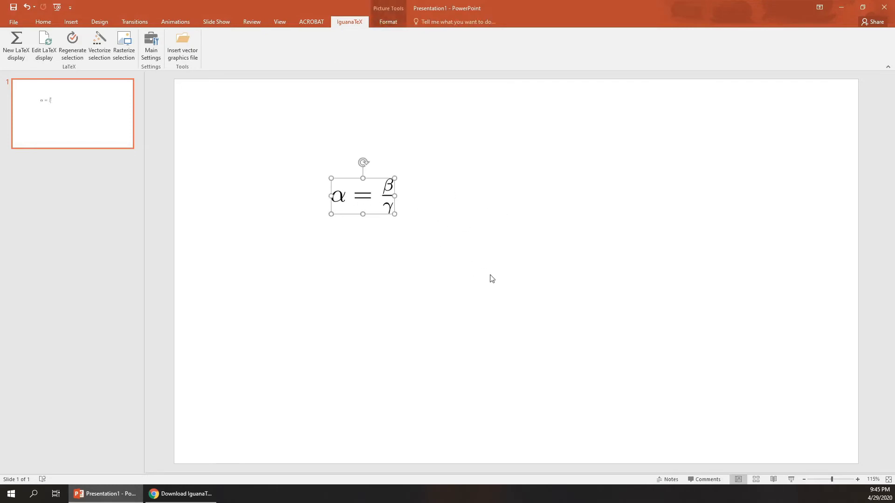
{"action": "mouse_move", "coordinate": [374, 207]}
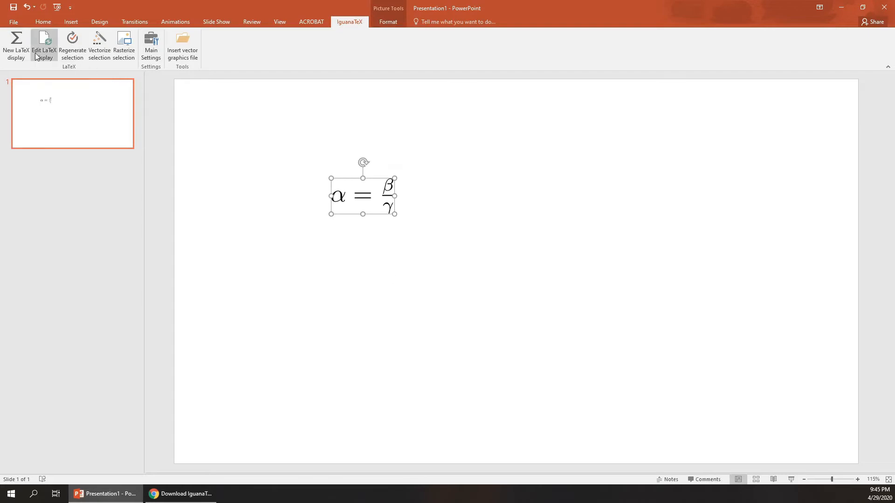
{"action": "left_click", "coordinate": [43, 46]}
{"action": "type", "text": "$\\beta$"}
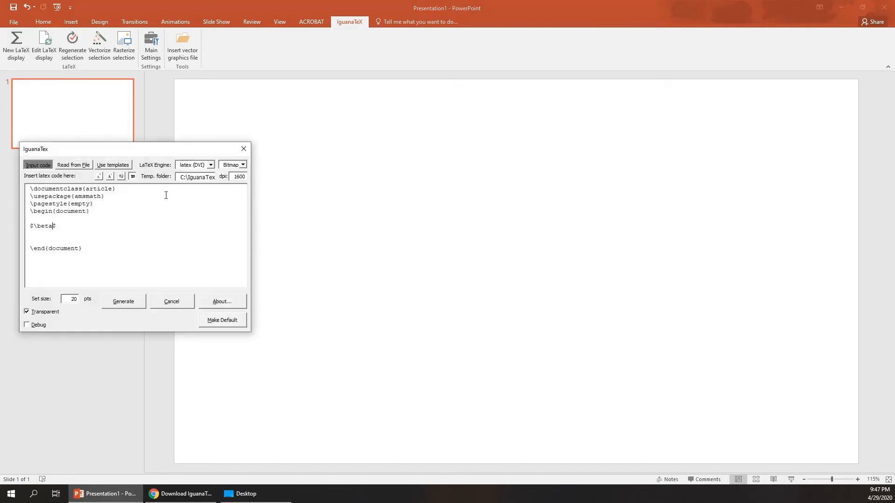
- Rewrite the code as $f(x)=\alpha x +\beta x^2 +\gamma x^3$ at 40 pt size
{"action": "key", "text": "Backspace"}
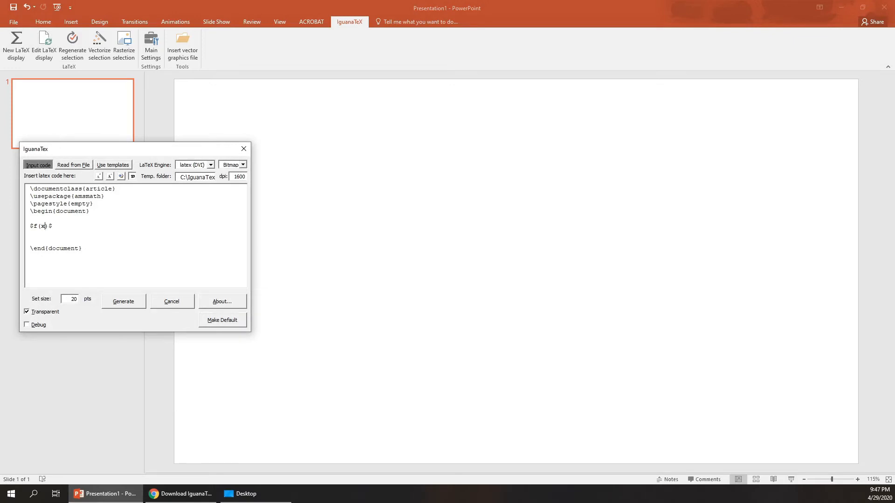
{"action": "type", "text": "="}
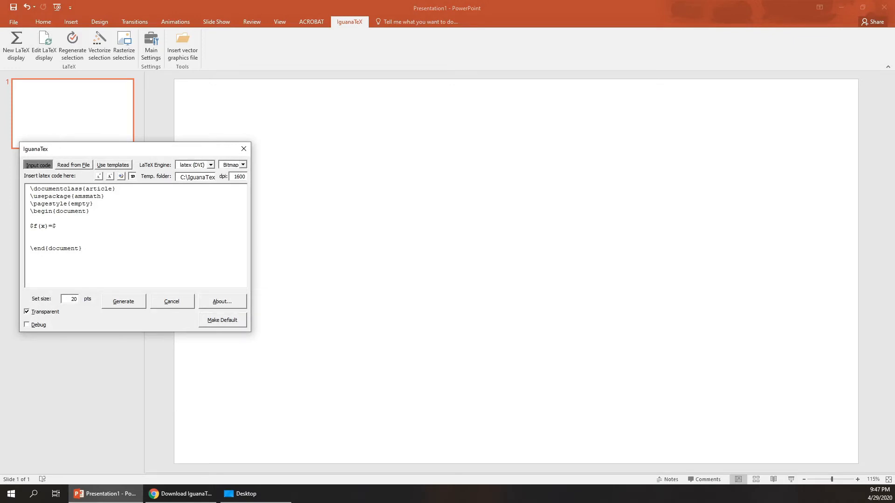
{"action": "type", "text": "\\alpha x +"}
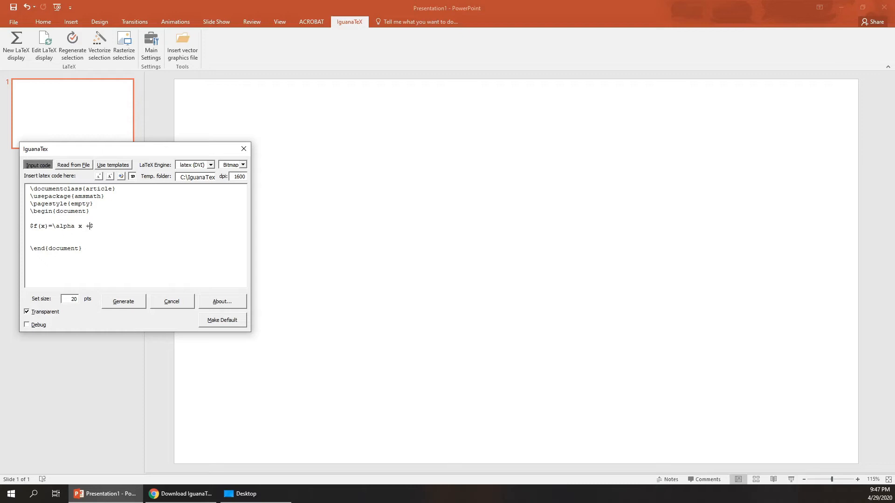
{"action": "type", "text": "\\be"}
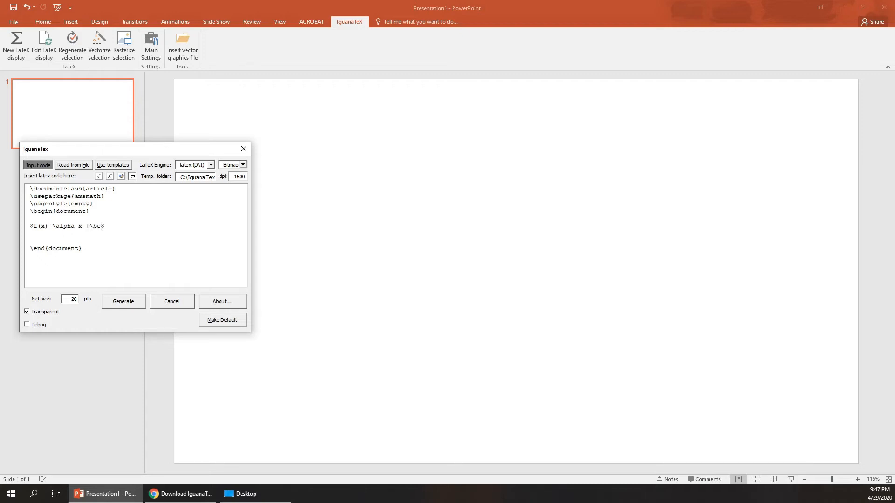
{"action": "type", "text": "ta x$"}
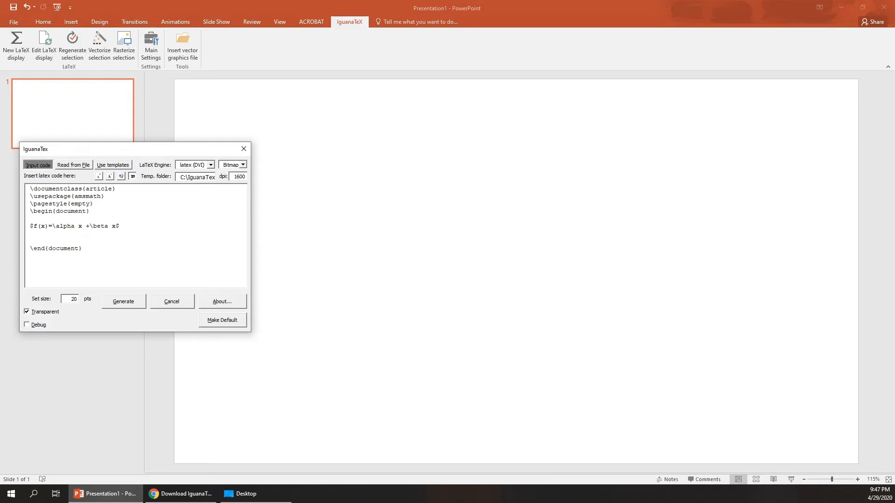
{"action": "type", "text": "^2"}
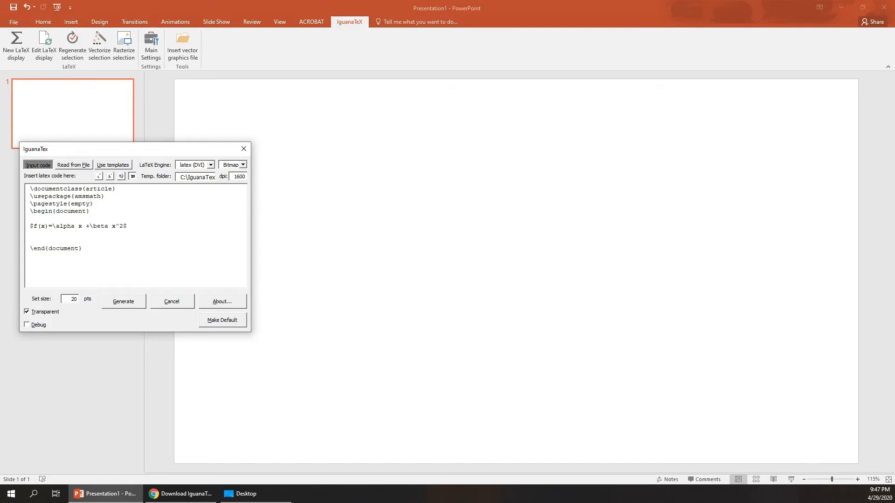
{"action": "type", "text": "+\\gamma x^3"}
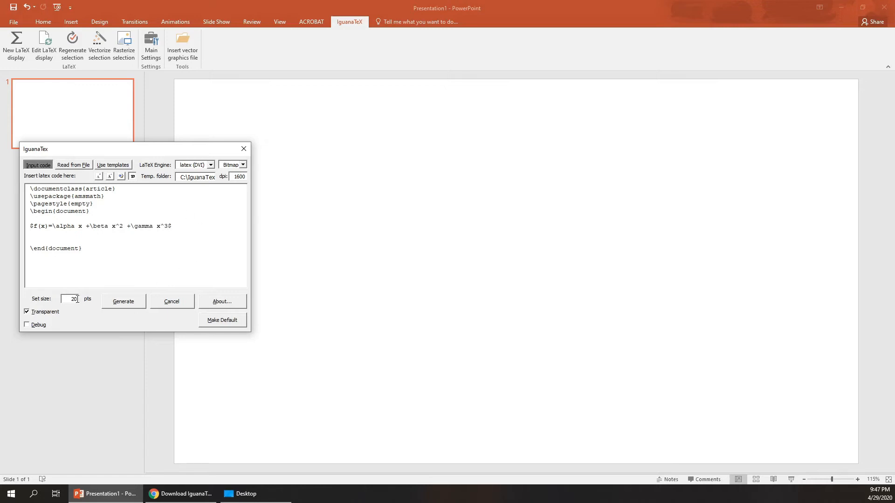
{"action": "type", "text": "4"}
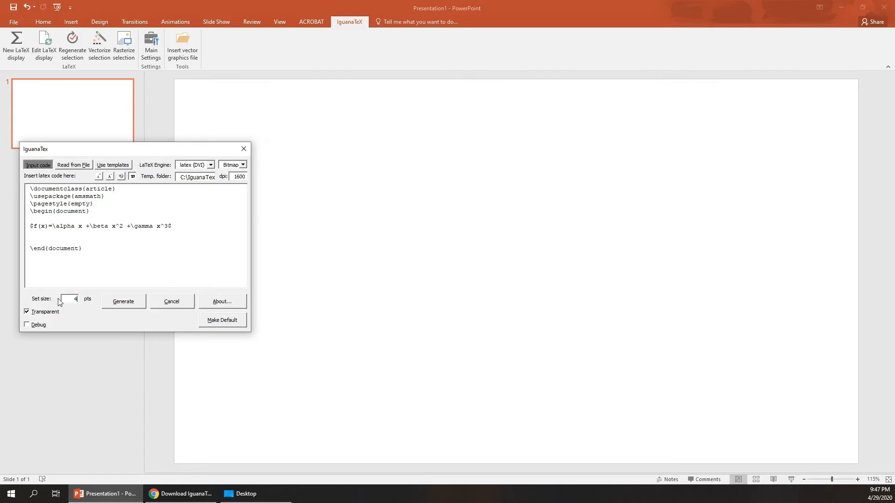
- Generate the f(x) equation onto the slide and select it again
{"action": "left_click", "coordinate": [123, 301]}
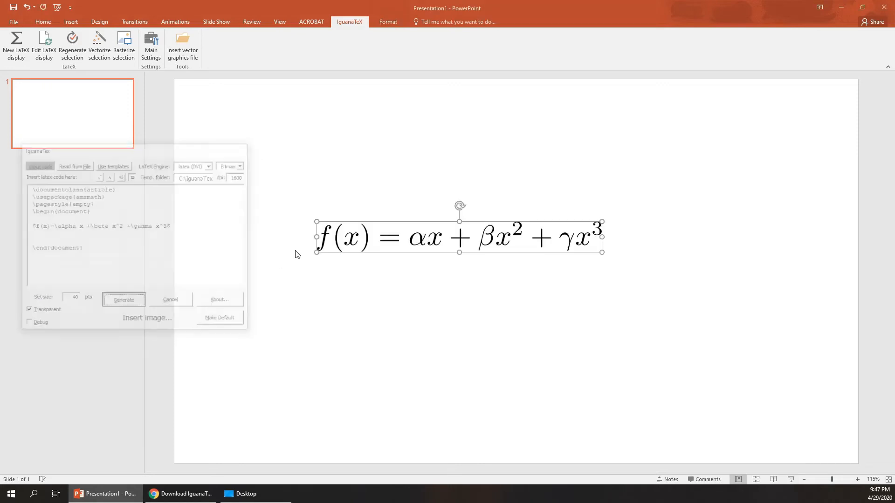
{"action": "left_click", "coordinate": [123, 299]}
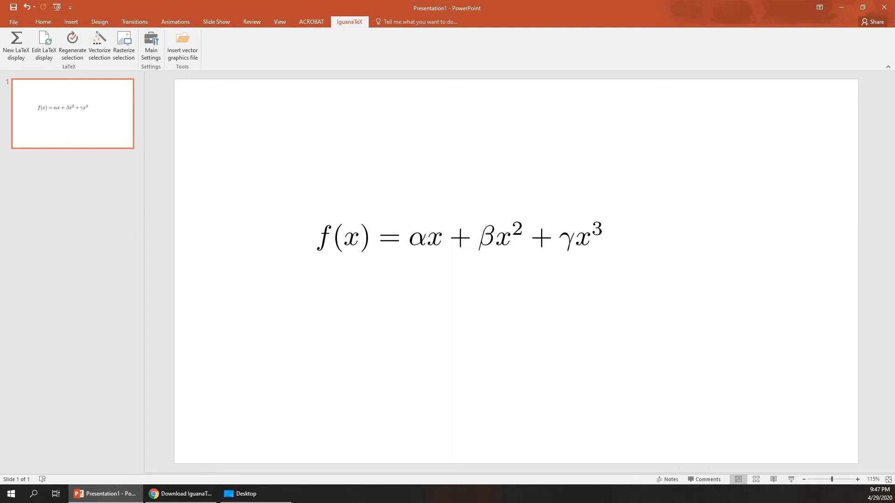
{"action": "mouse_move", "coordinate": [464, 253]}
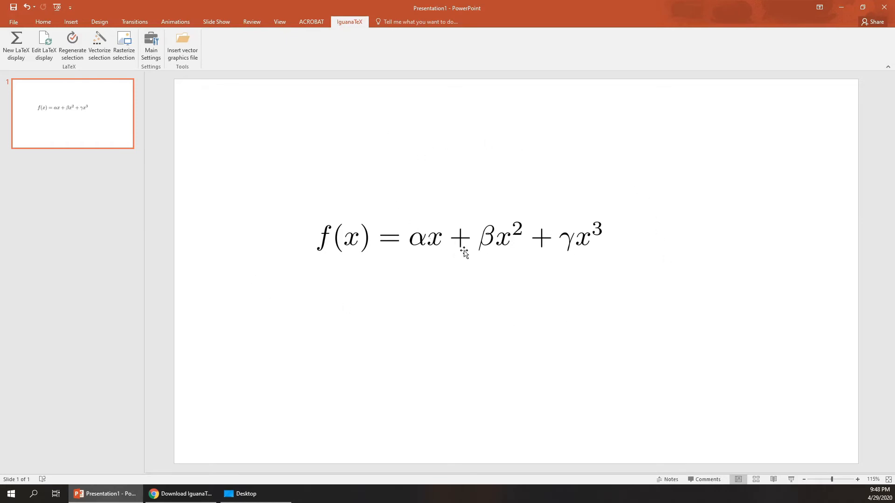
{"action": "left_click", "coordinate": [44, 47]}
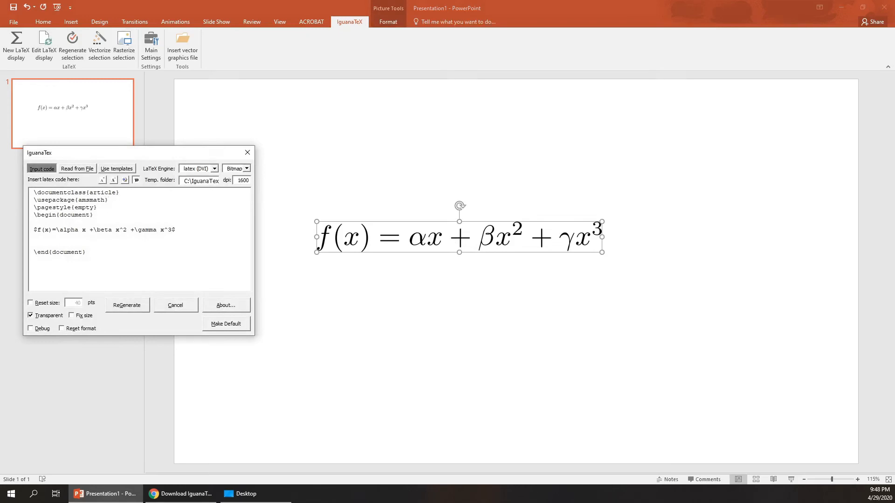
- Add \usepackage{xcolor} and wrap the formula in \color{blue}{...}, then regenerate it
{"action": "type", "text": "\\i"}
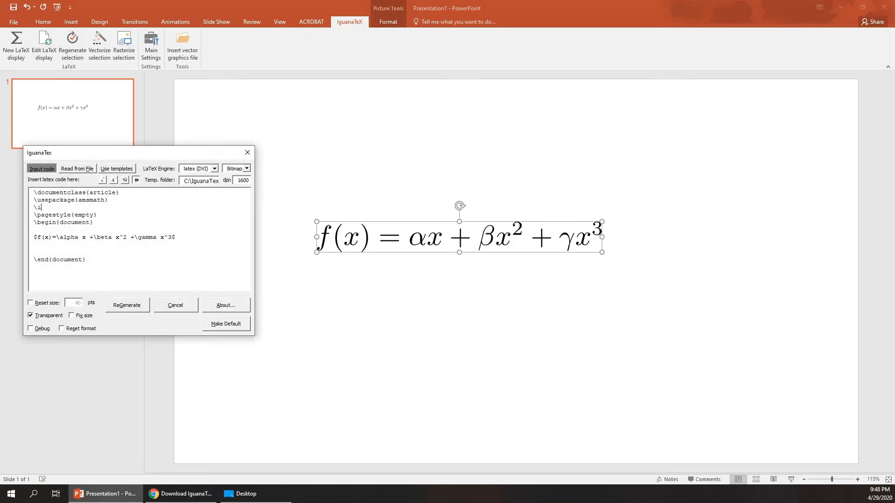
{"action": "type", "text": "usepackage{xcolor"}
{"action": "left_click", "coordinate": [104, 237]}
{"action": "type", "text": "\\color"}
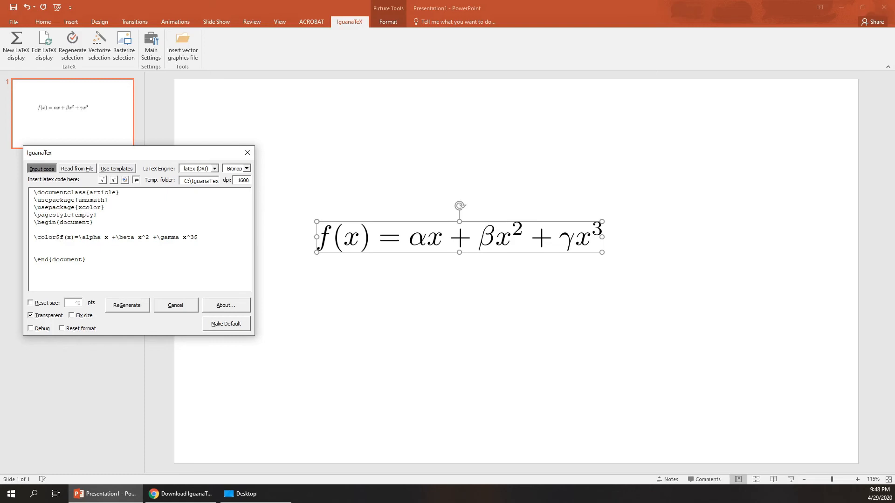
{"action": "type", "text": "{blue}"}
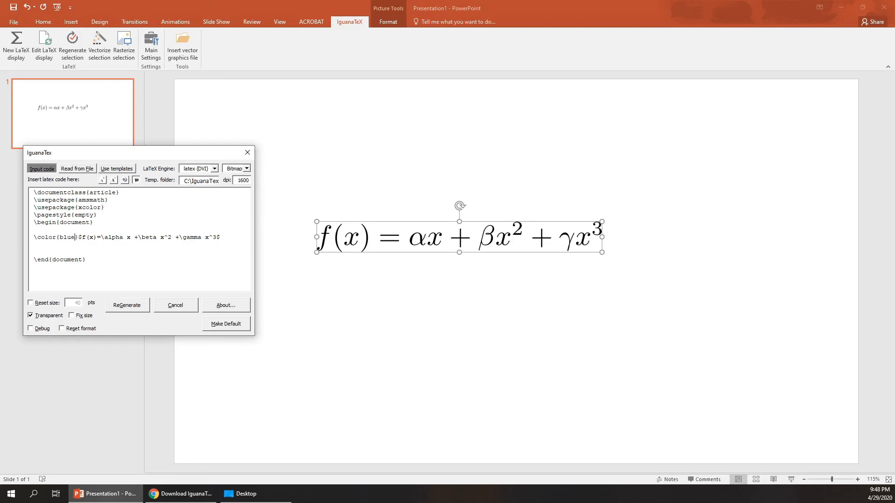
{"action": "left_click", "coordinate": [76, 236]}
{"action": "type", "text": "{"}
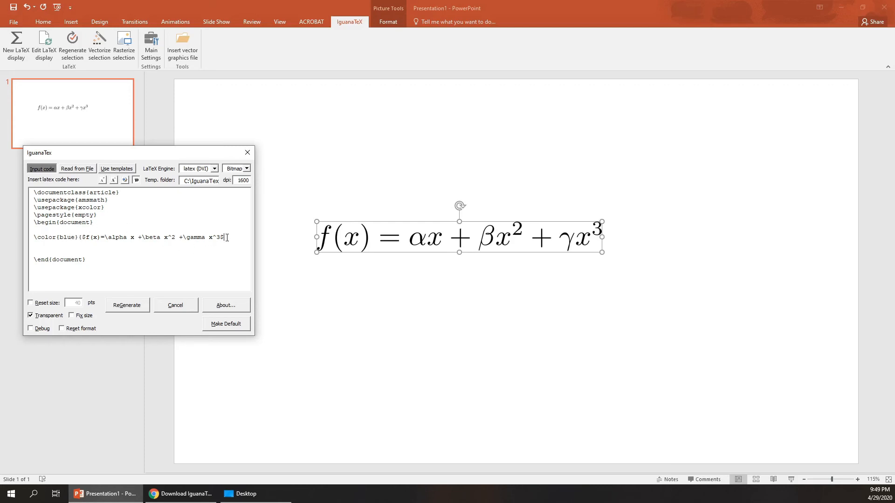
{"action": "left_click", "coordinate": [126, 304]}
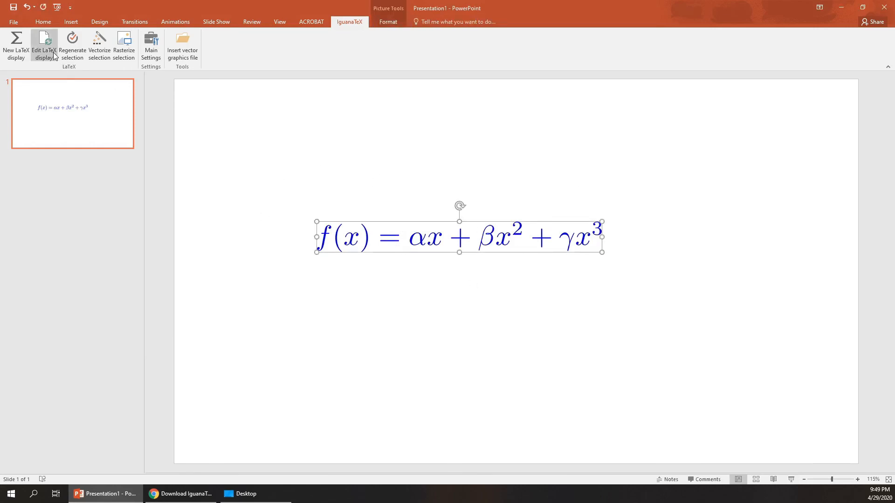
- Change the colour name to red and regenerate the equation in red
{"action": "left_click", "coordinate": [44, 46]}
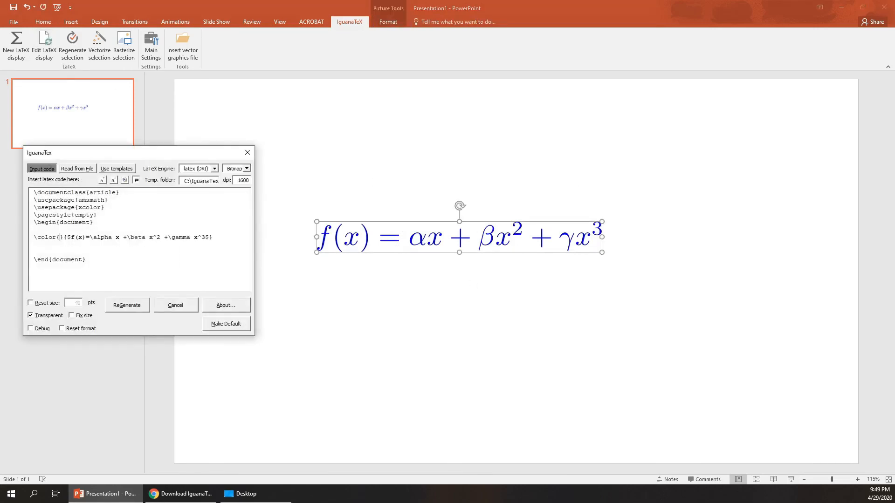
{"action": "left_click", "coordinate": [127, 305]}
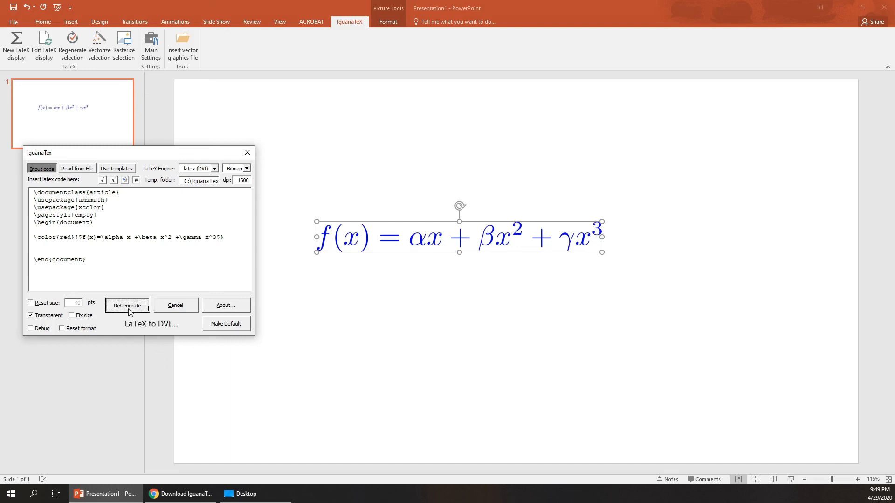
{"action": "left_click", "coordinate": [128, 306]}
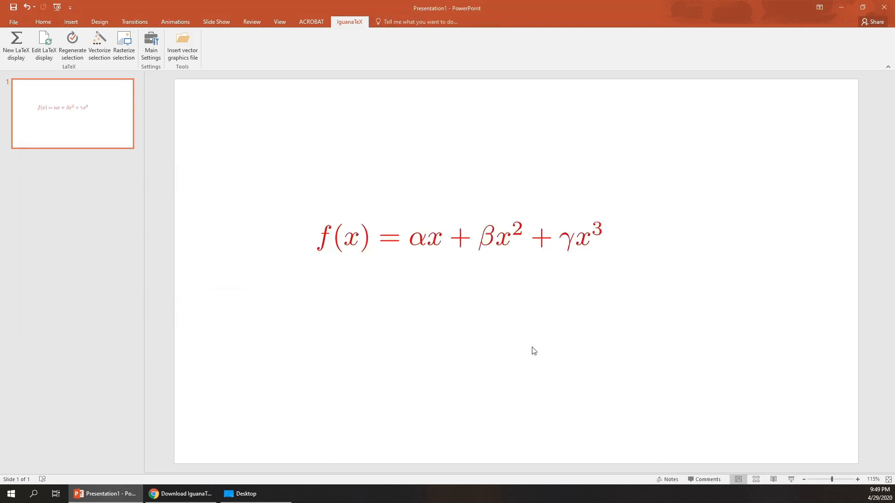
{"action": "mouse_move", "coordinate": [680, 278]}
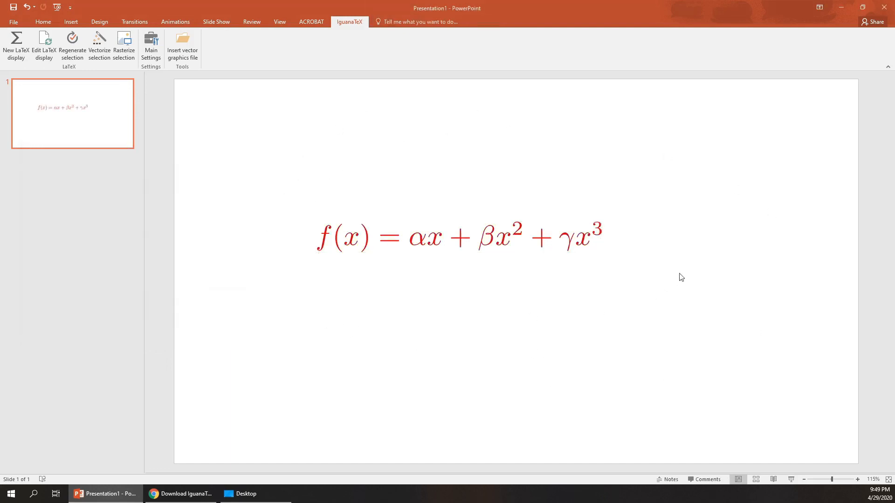
{"action": "mouse_move", "coordinate": [729, 345]}
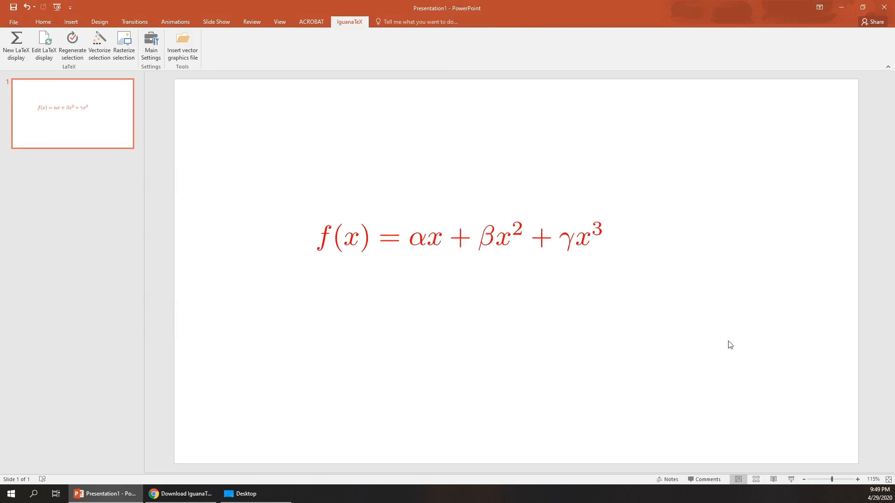
{"action": "mouse_move", "coordinate": [322, 198]}
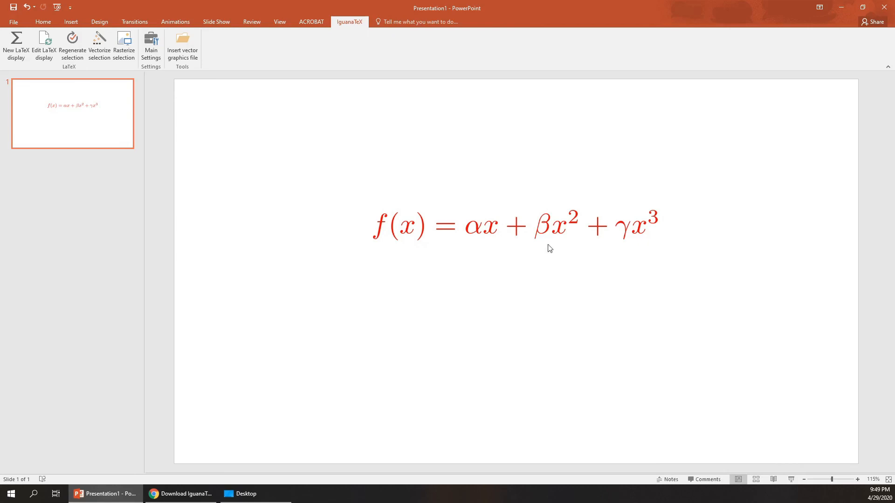
{"action": "mouse_move", "coordinate": [519, 208]}
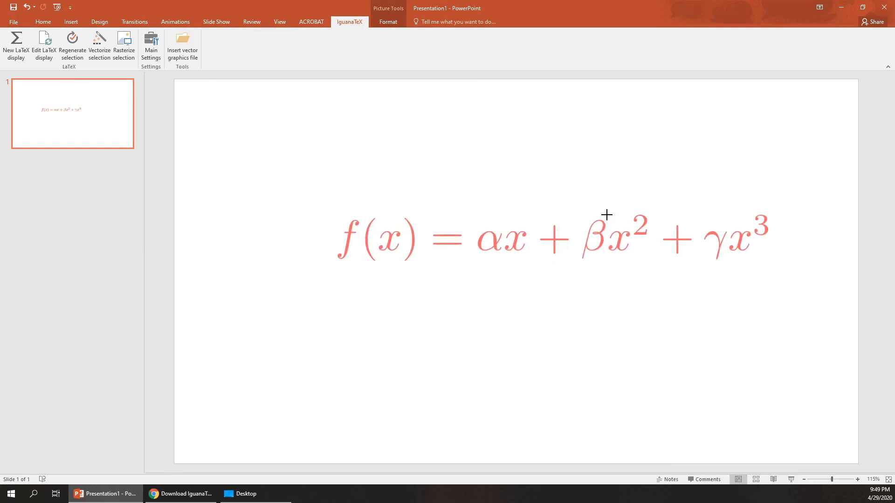
- Drag the red equation to the upper left of the slide and deselect it
{"action": "left_click_drag", "start_coordinate": [607, 238], "coordinate": [380, 159]}
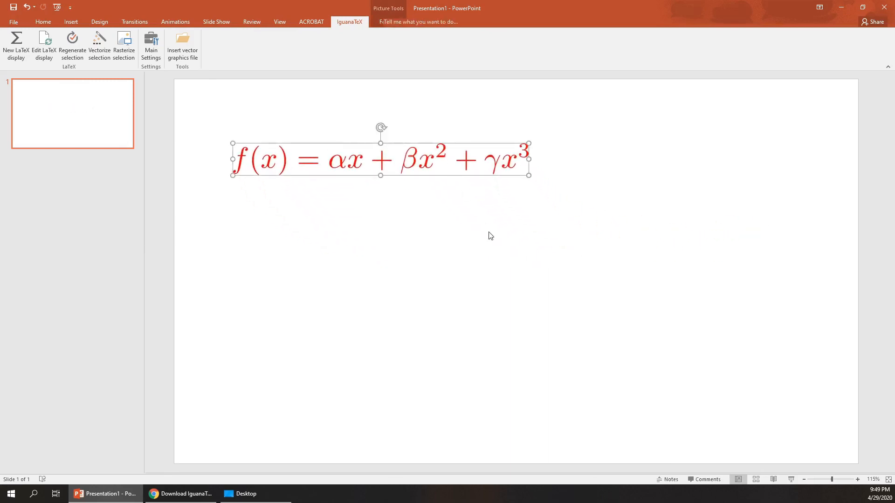
{"action": "left_click", "coordinate": [635, 186]}
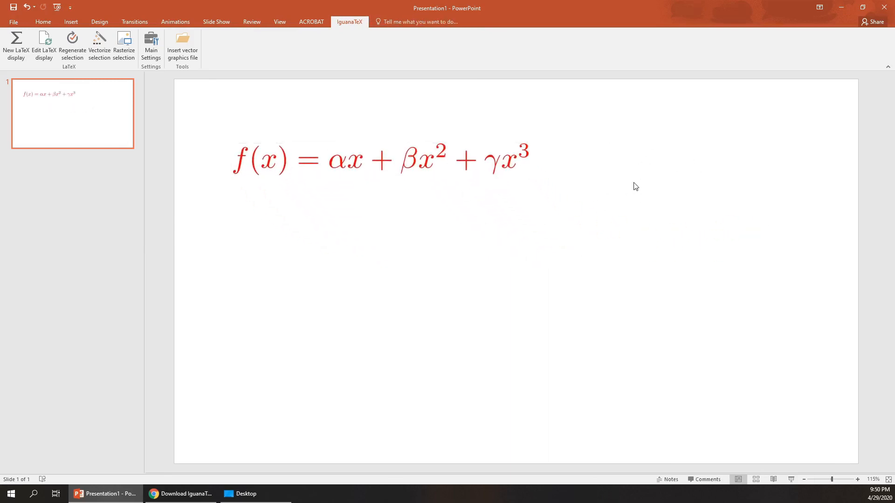